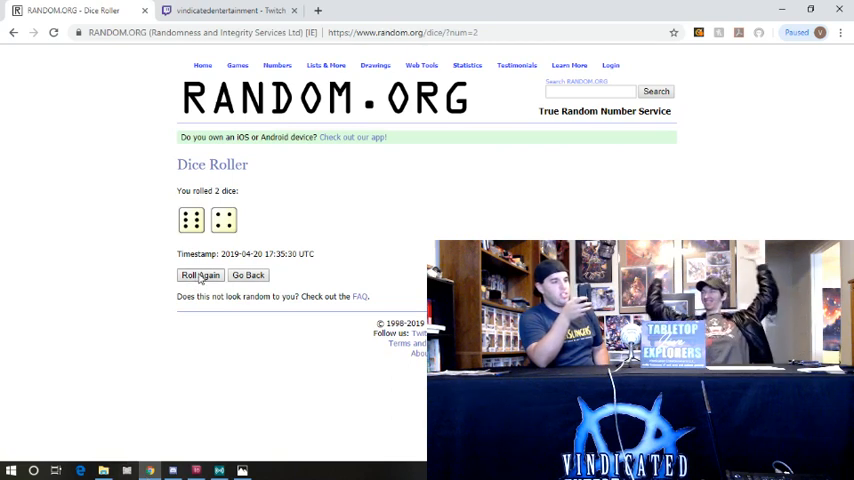
- Re-roll both dice with Roll Again, producing a new pair with an updated timestamp
left_click(200, 275)
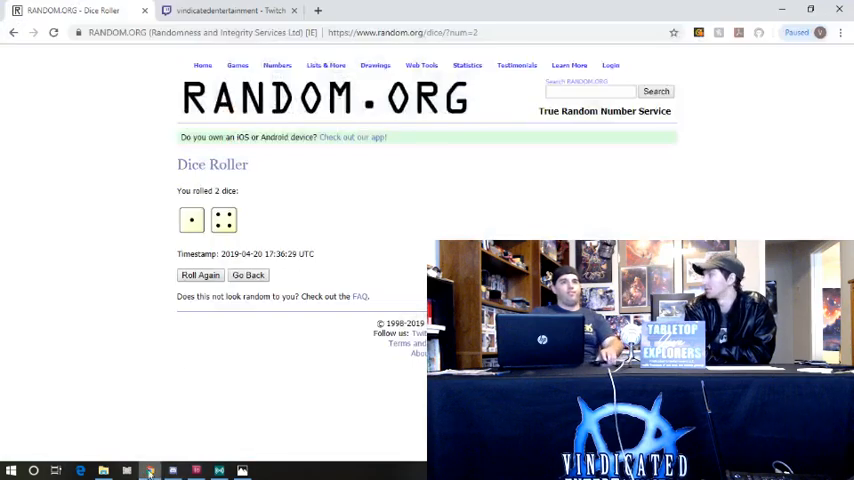
- Re-roll the two dice for a fresh result of a 3 and a 1
left_click(199, 275)
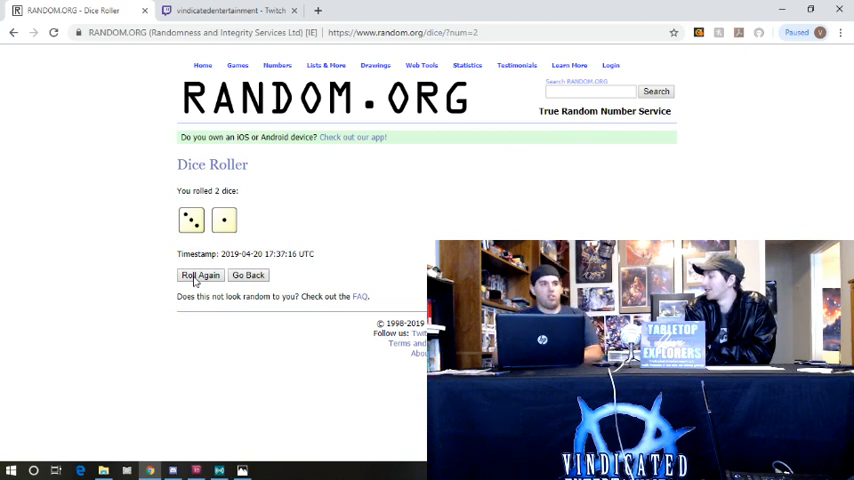
mouse_move(149, 470)
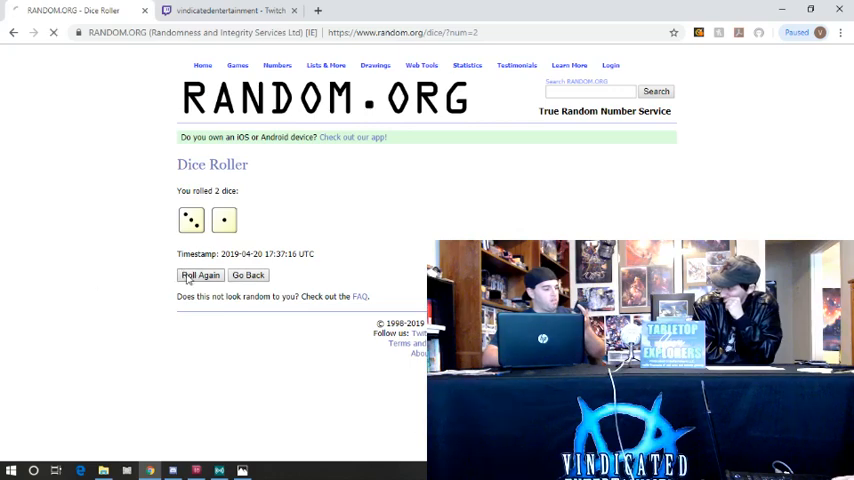
- Roll the two dice again, landing a pair of ones at 17:37:46 UTC
left_click(200, 275)
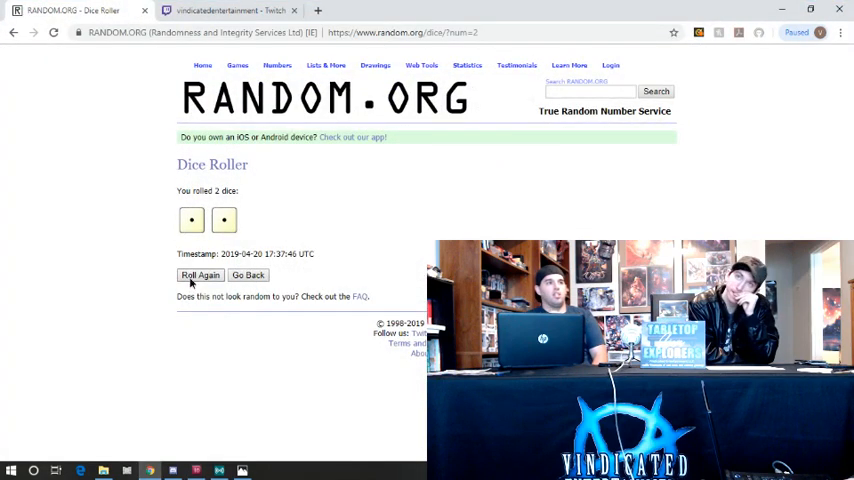
left_click(199, 275)
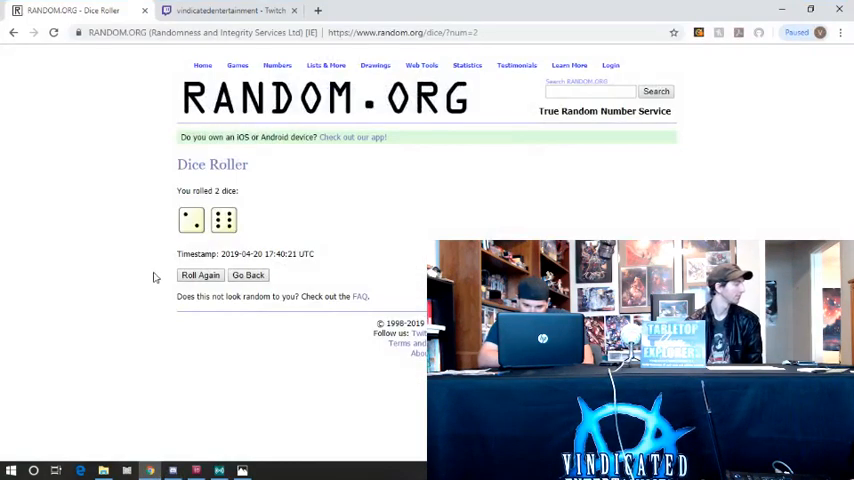
- Roll two dice with Roll Again, showing a 1 and a 3 at 17:42:49 UTC
left_click(199, 275)
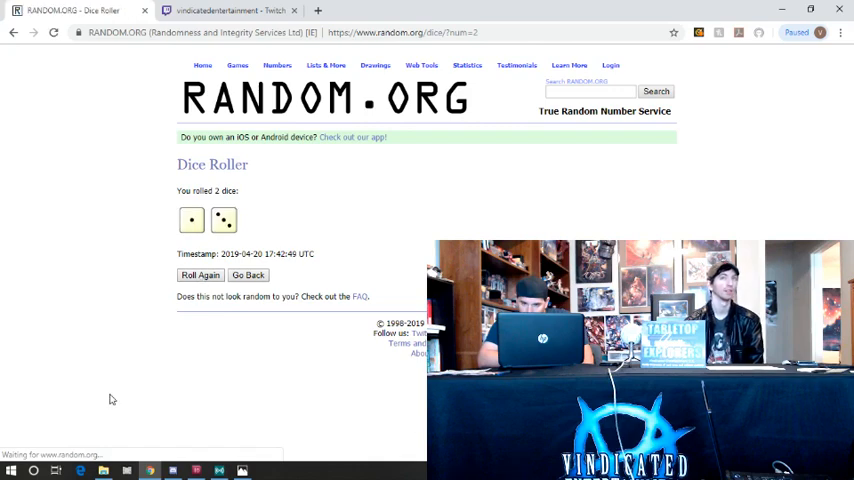
- Bring the Chrome dice page forward and re-roll, getting 1 and 3 at 17:42:56 UTC
left_click(149, 470)
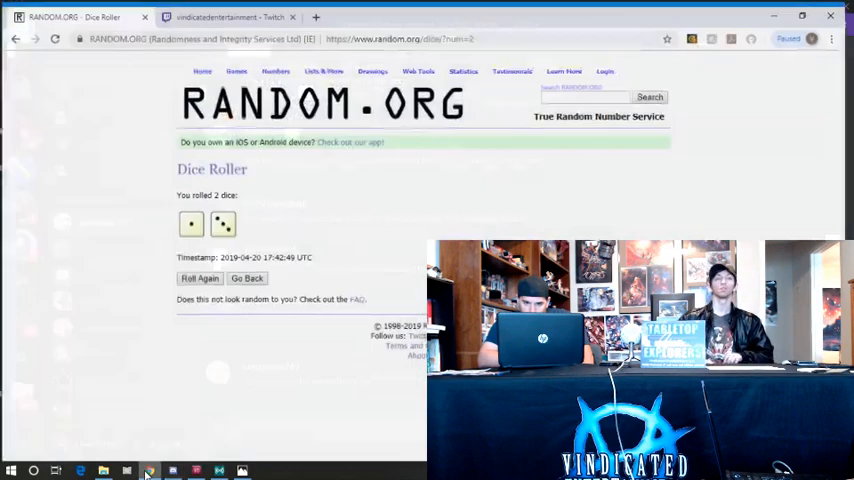
left_click(200, 275)
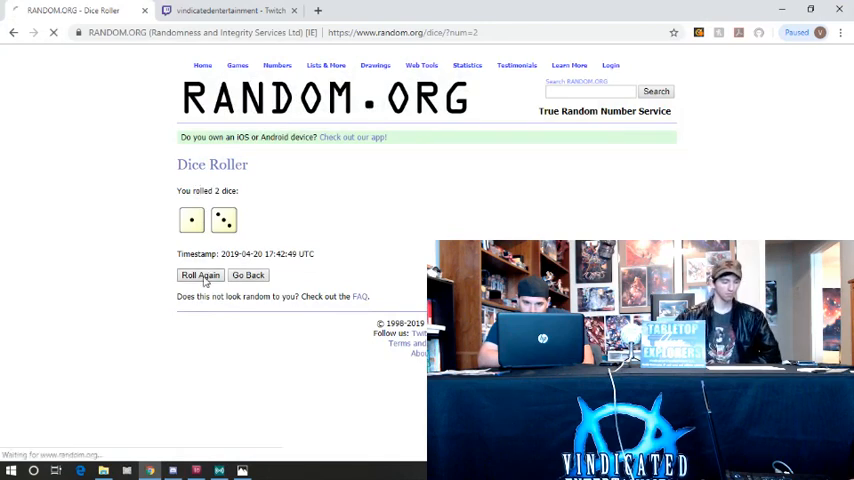
left_click(200, 275)
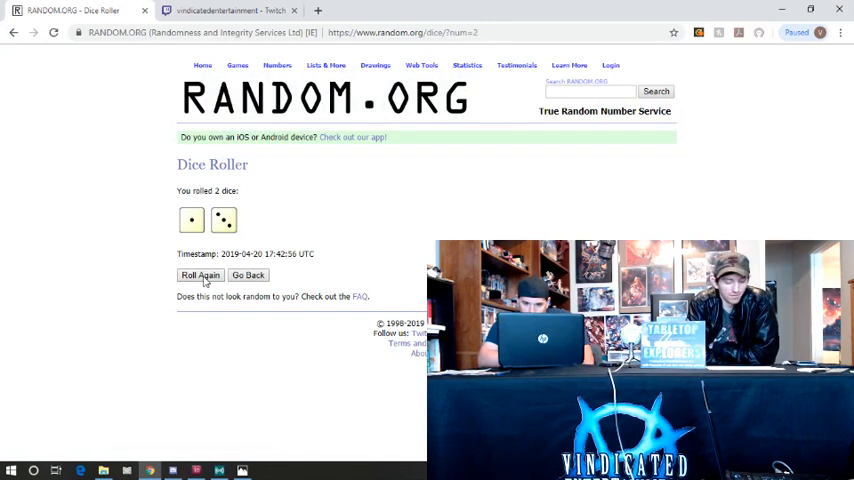
mouse_move(127, 237)
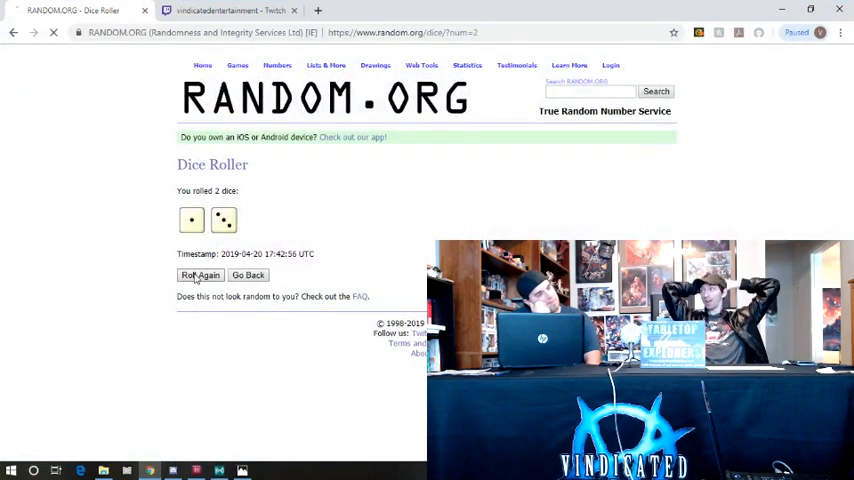
- Roll the two dice once more, showing a 6 and a 1 at 17:43:50 UTC
left_click(199, 275)
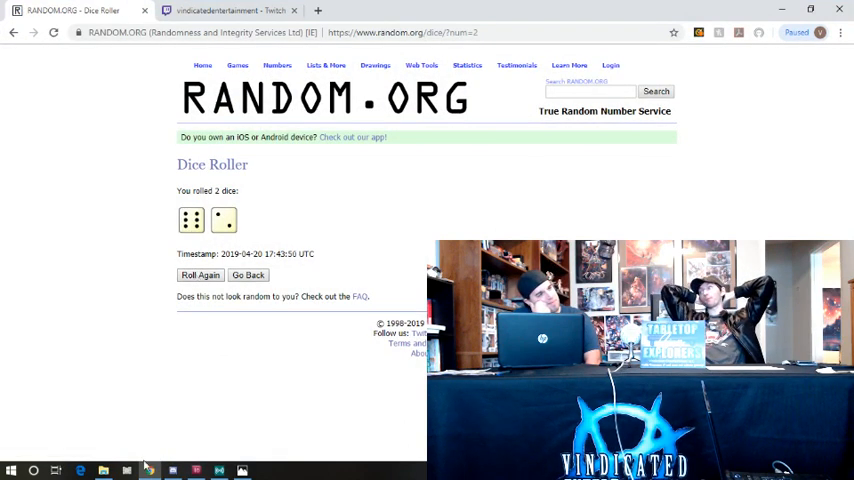